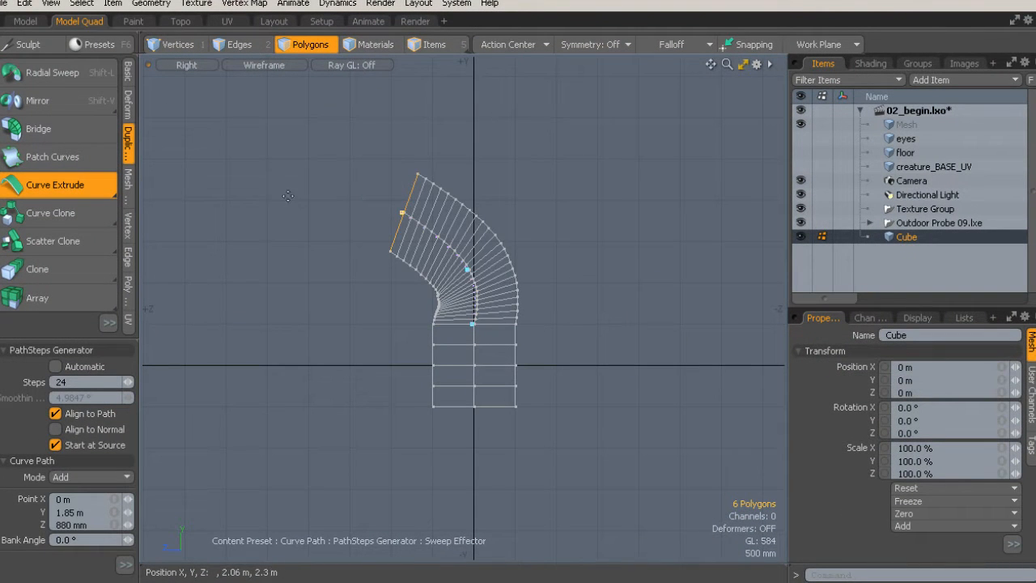
Step: Drag the curve end point left in the Right viewport to lengthen the curved extrusion
{"action": "left_click_drag", "start_coordinate": [403, 213], "coordinate": [192, 255]}
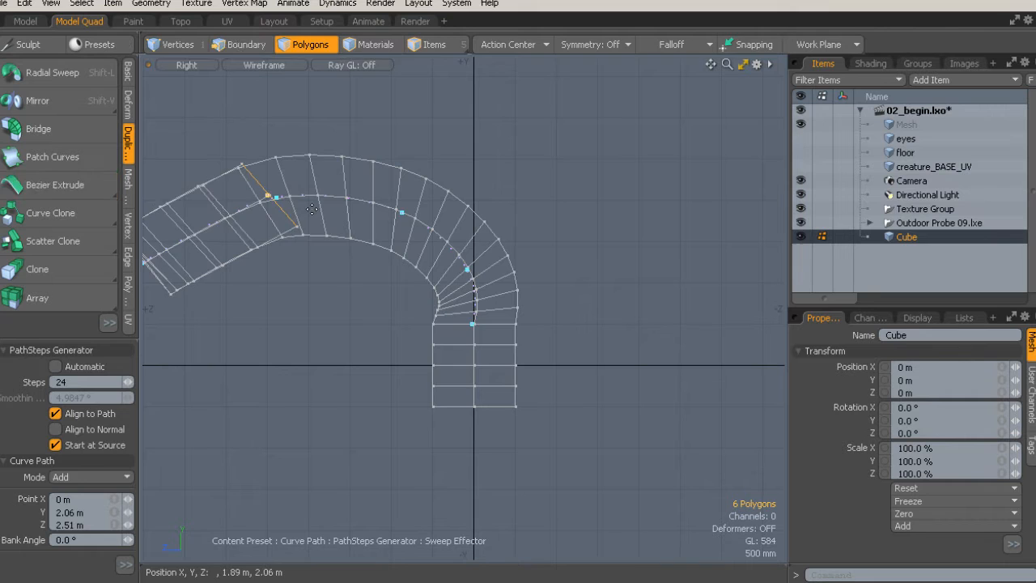
{"action": "left_click", "coordinate": [132, 22]}
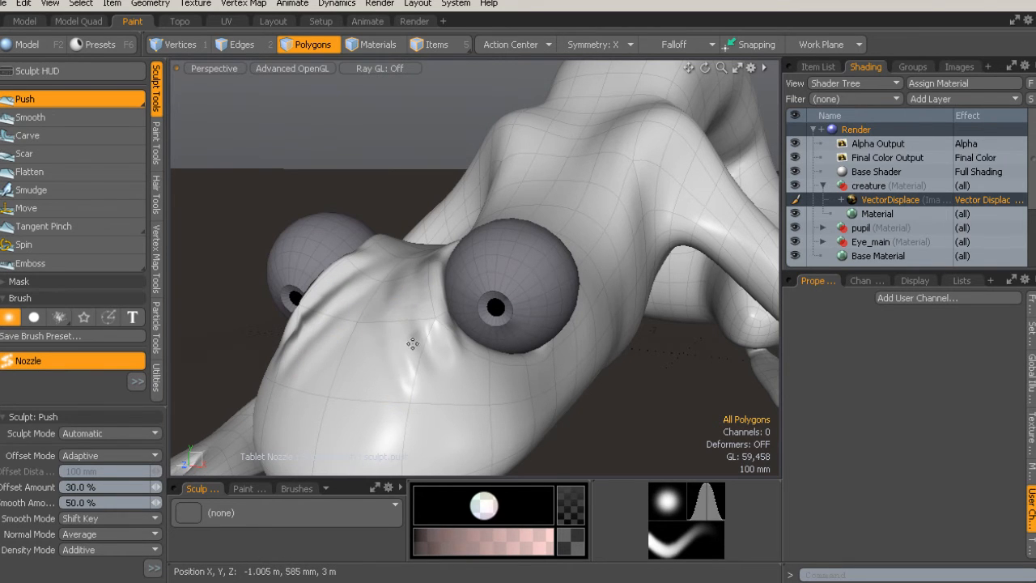
Step: Switch to the Paint layout with the creature scene loaded
{"action": "left_click", "coordinate": [818, 66]}
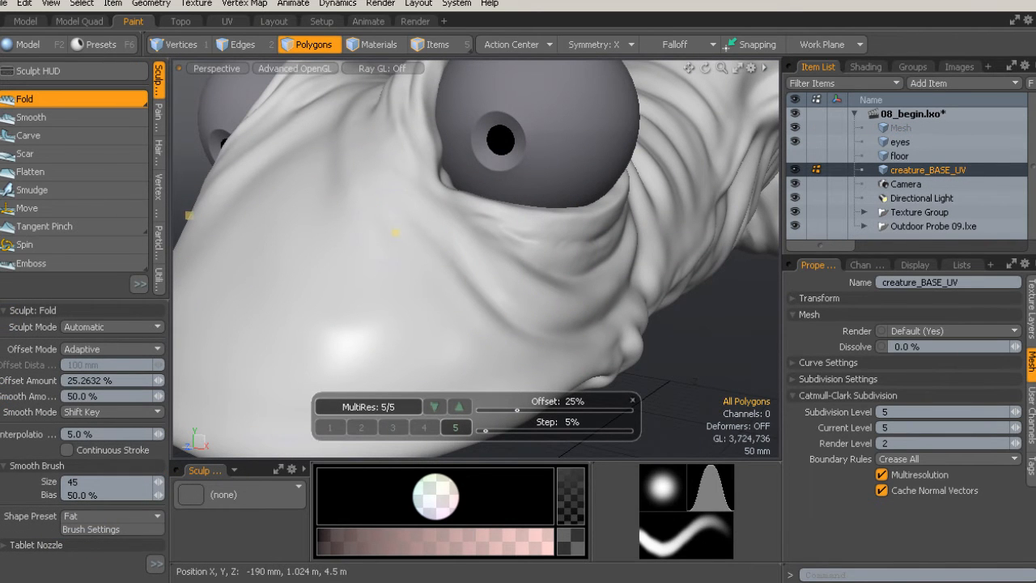
Step: Paint folded wrinkles around the creature's eye with the Fold brush at MultiRes level 5
{"action": "left_click", "coordinate": [241, 45]}
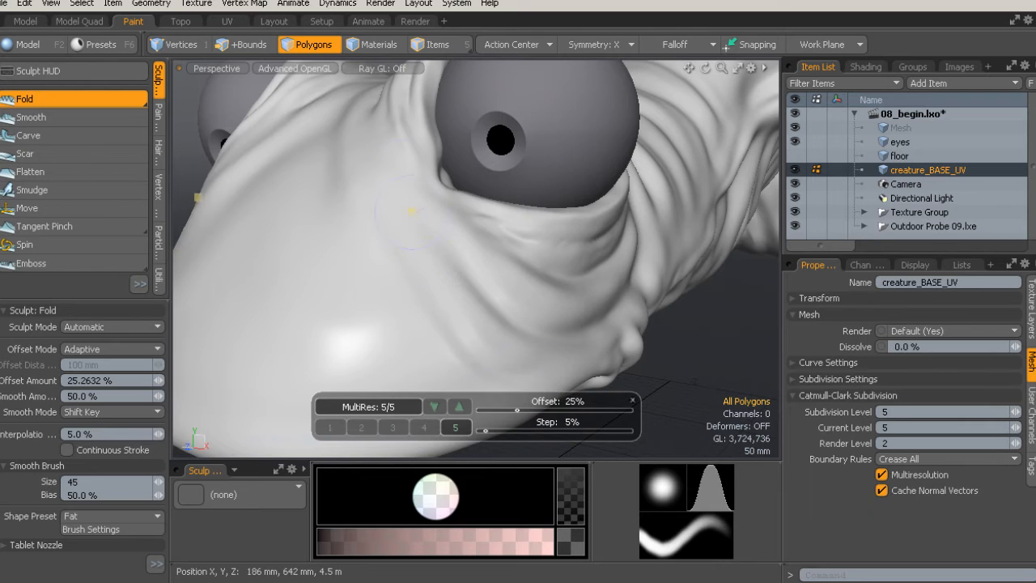